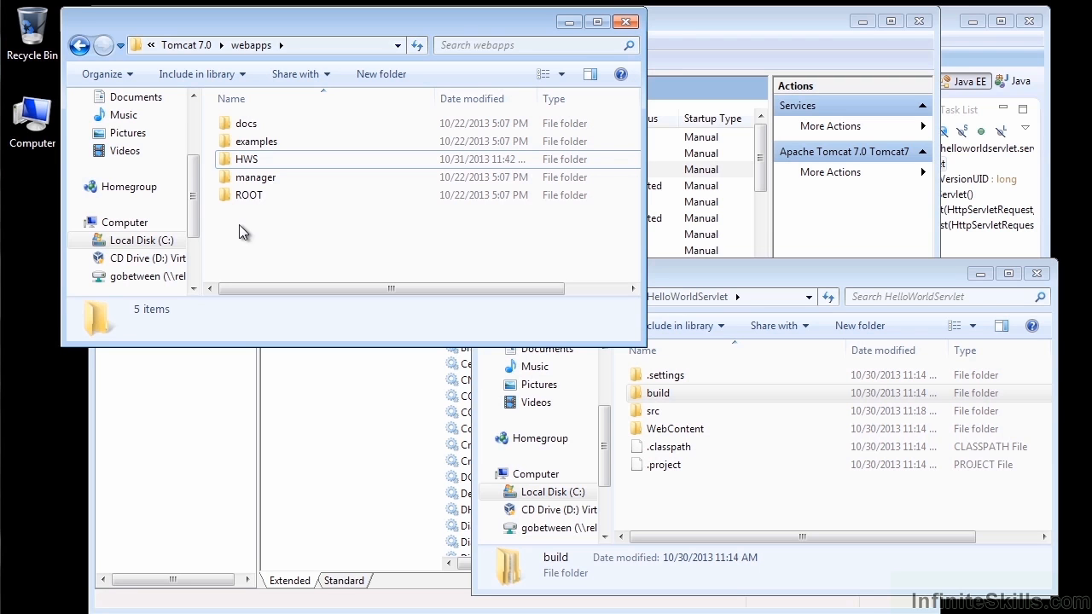
Start a WAR file export for the HelloWorldServlet project from Project Explorer.
{"action": "left_click", "coordinate": [252, 160]}
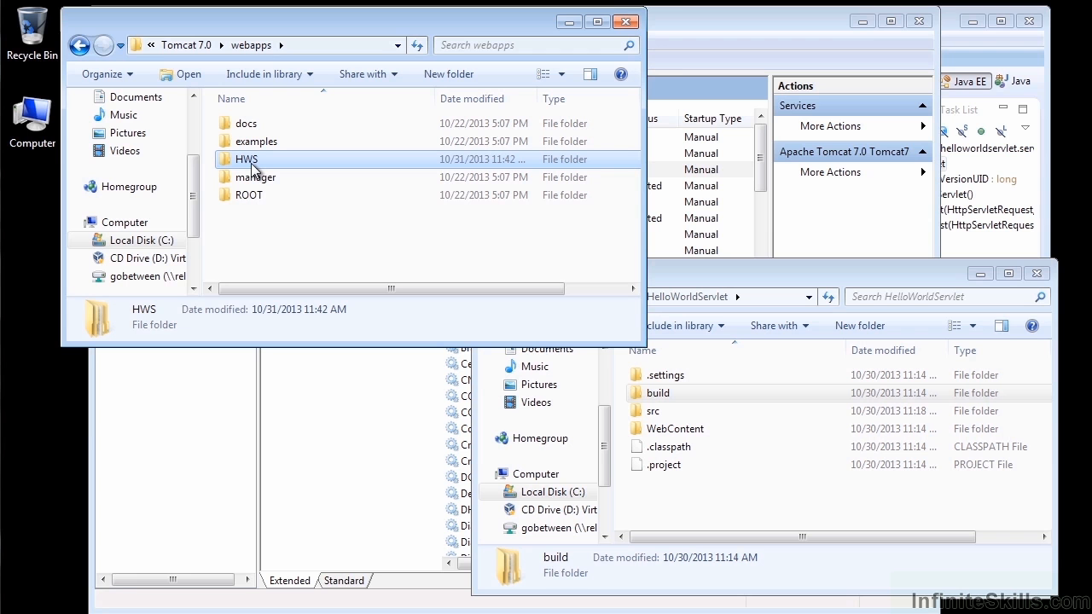
{"action": "mouse_move", "coordinate": [252, 232]}
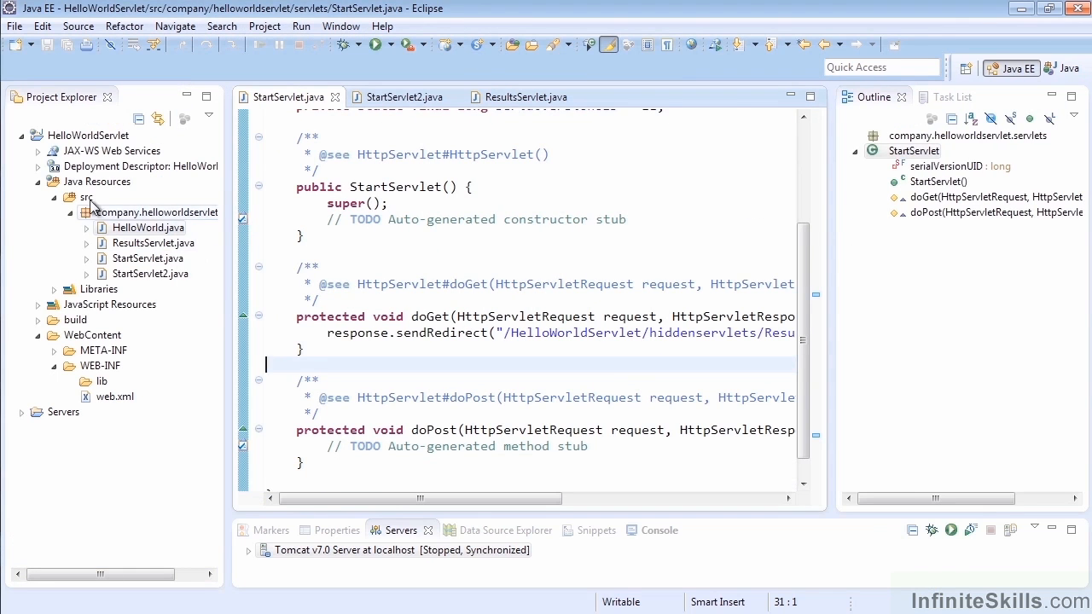
{"action": "left_click", "coordinate": [89, 134]}
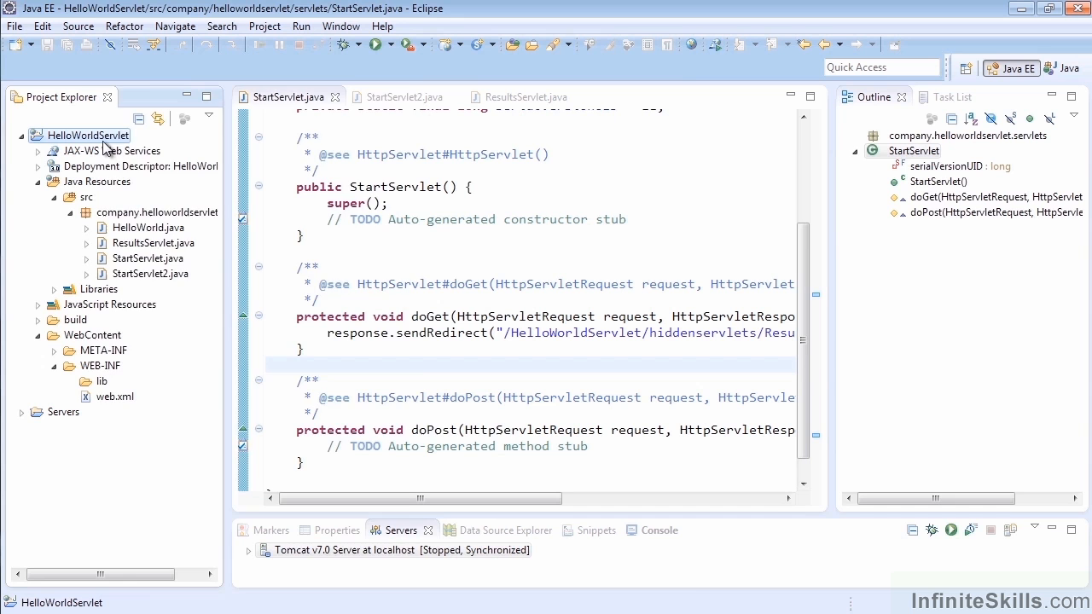
{"action": "right_click", "coordinate": [86, 134]}
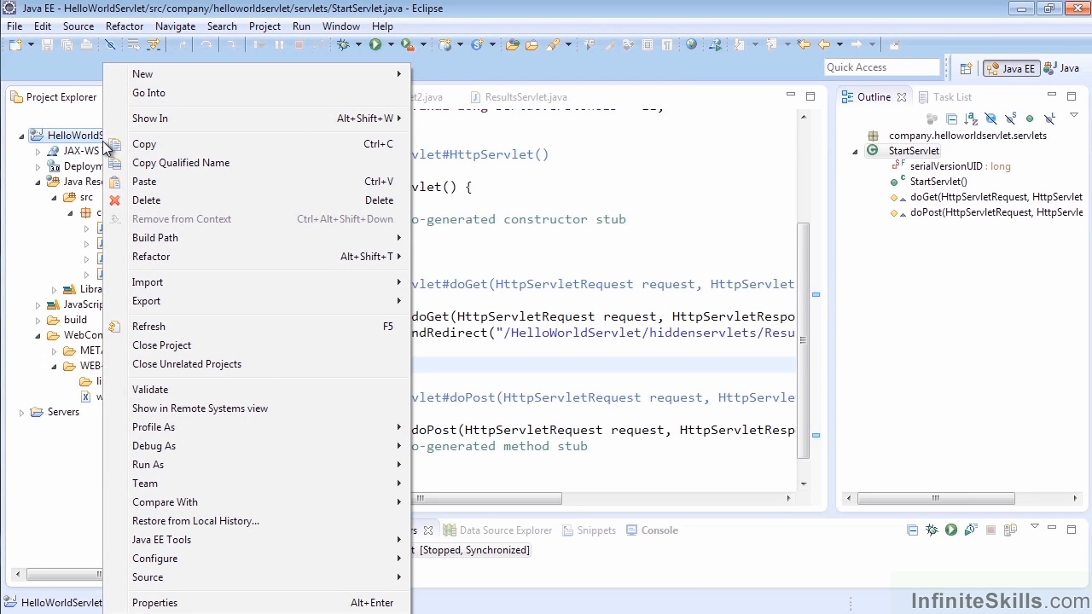
{"action": "mouse_move", "coordinate": [209, 304]}
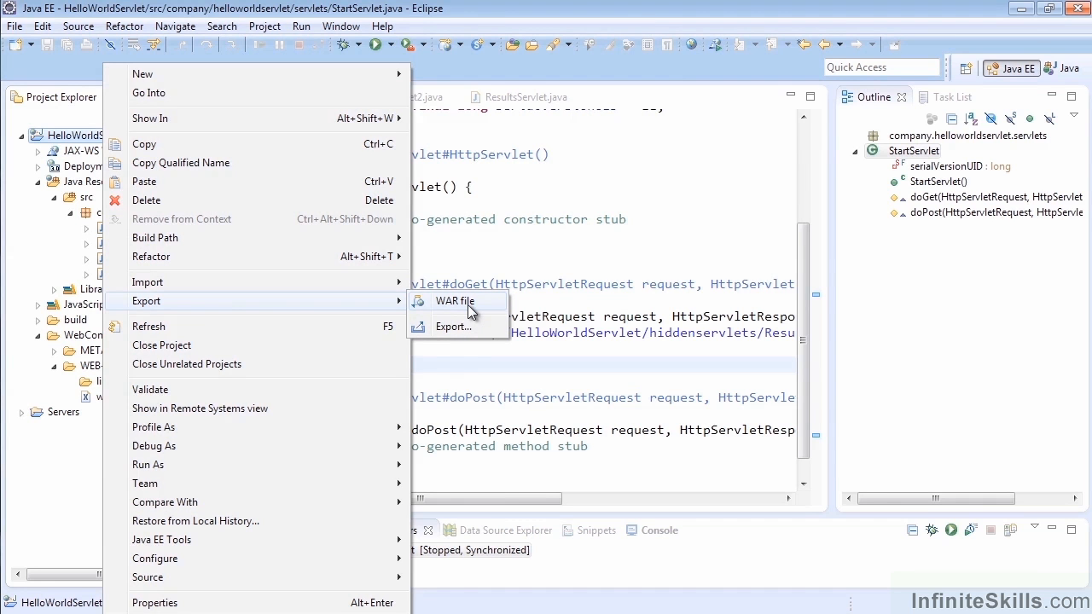
{"action": "left_click", "coordinate": [454, 300]}
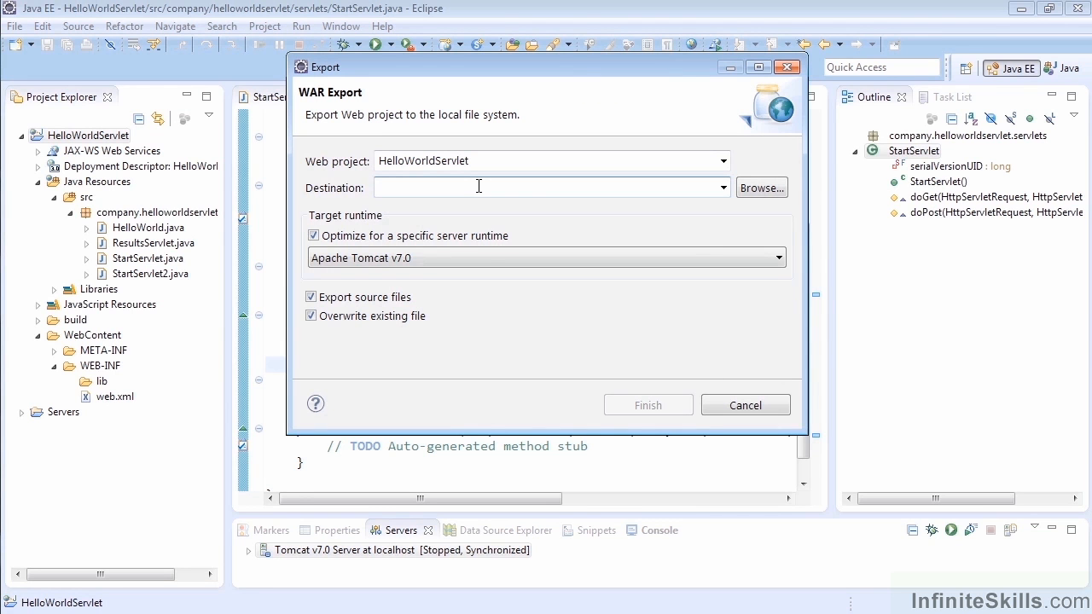
Save the export as HelloWorldServlet.war on the Desktop and finish the export.
{"action": "left_click", "coordinate": [761, 186]}
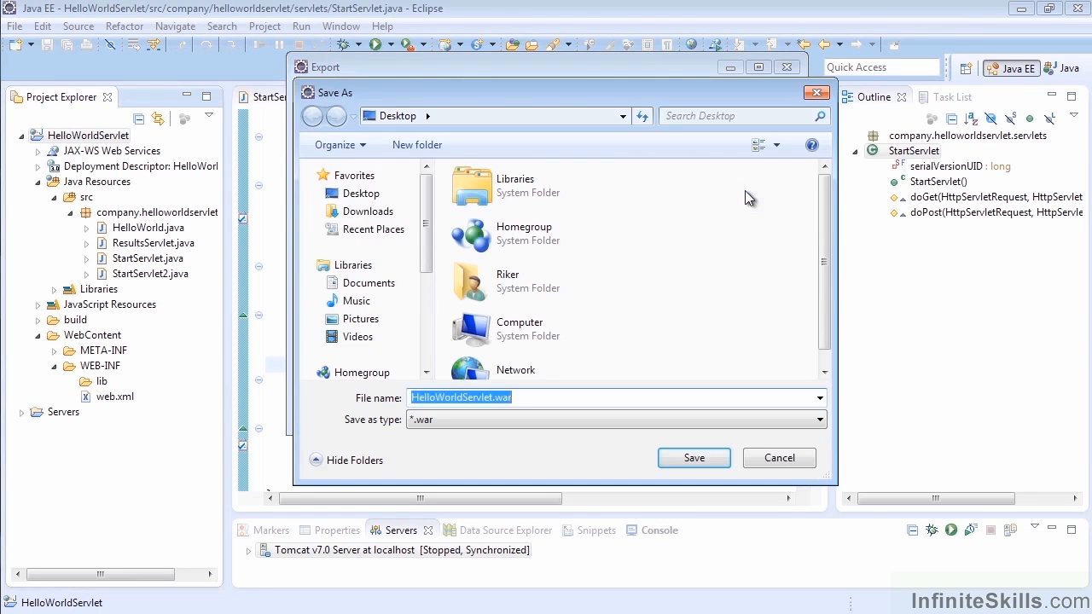
{"action": "left_click", "coordinate": [525, 398]}
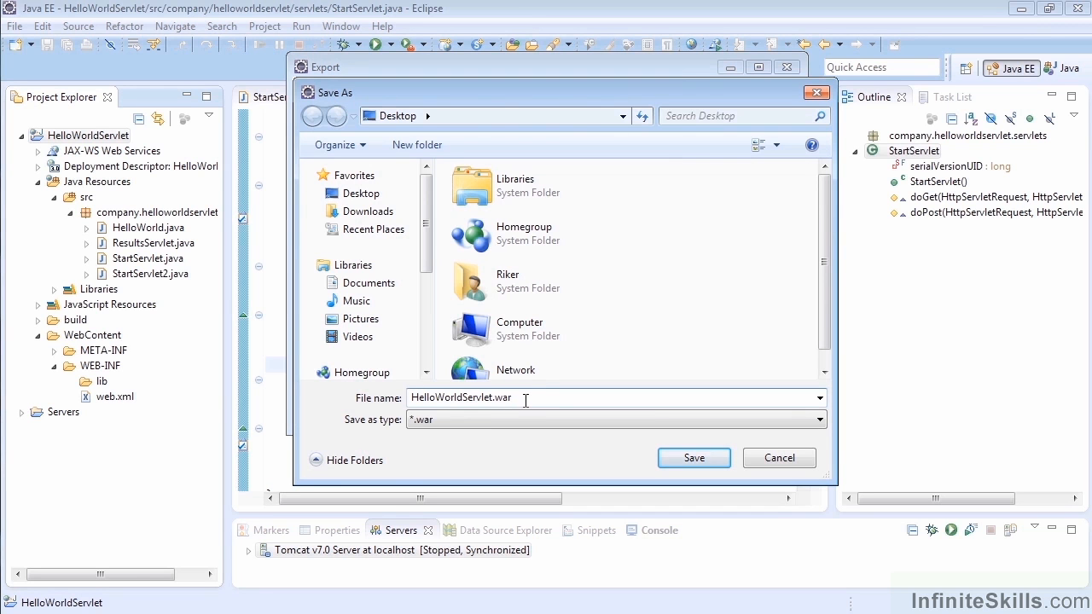
{"action": "mouse_move", "coordinate": [580, 419]}
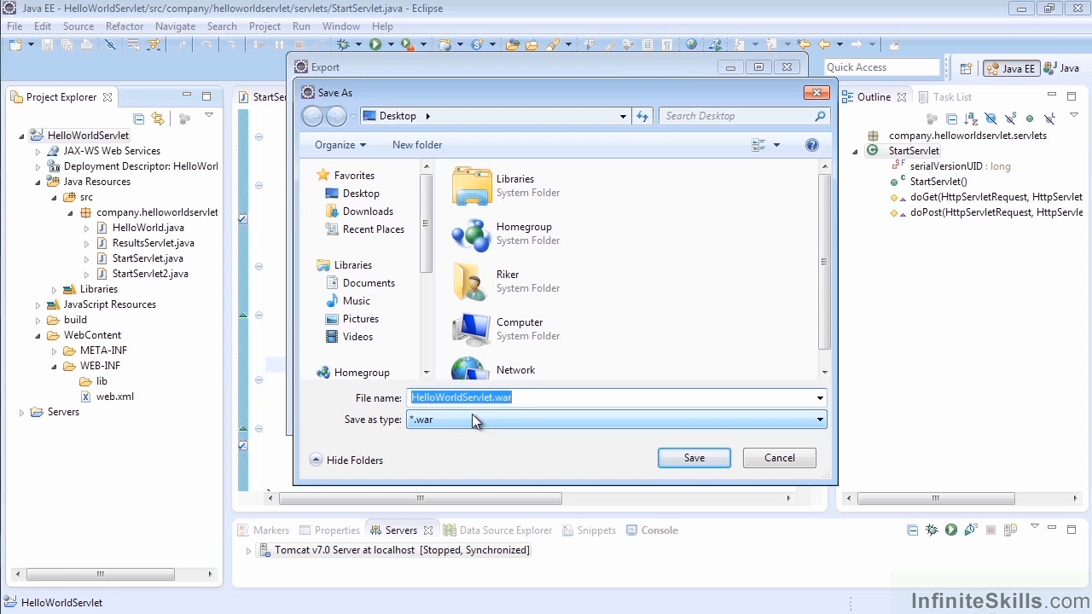
{"action": "left_click", "coordinate": [525, 395]}
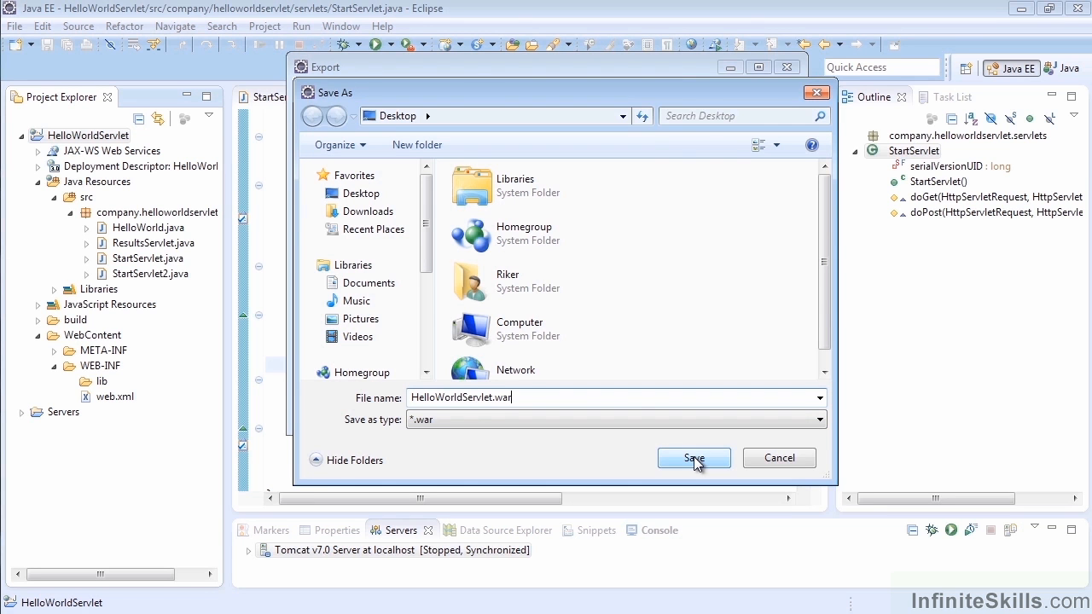
{"action": "left_click", "coordinate": [692, 457]}
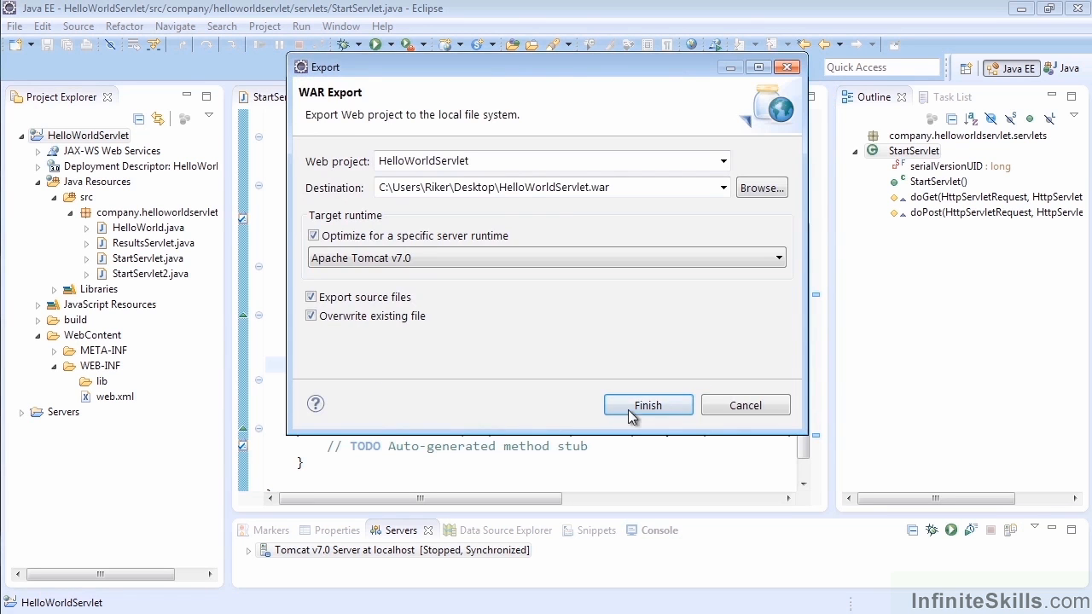
{"action": "left_click", "coordinate": [648, 406]}
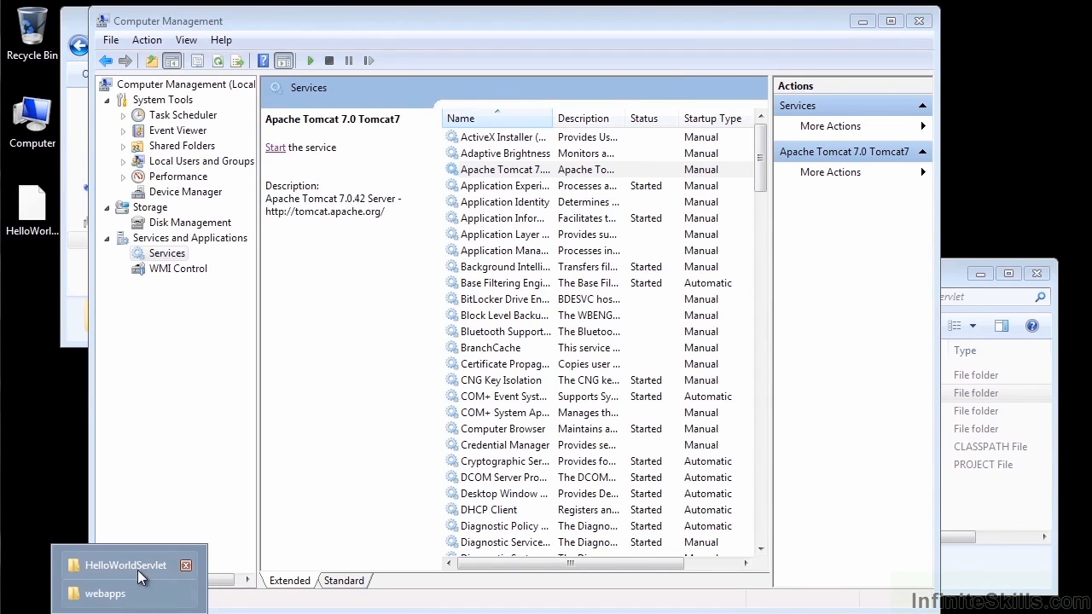
Copy HelloWorldServlet.war from the Desktop into Tomcat's webapps folder.
{"action": "left_click", "coordinate": [106, 593]}
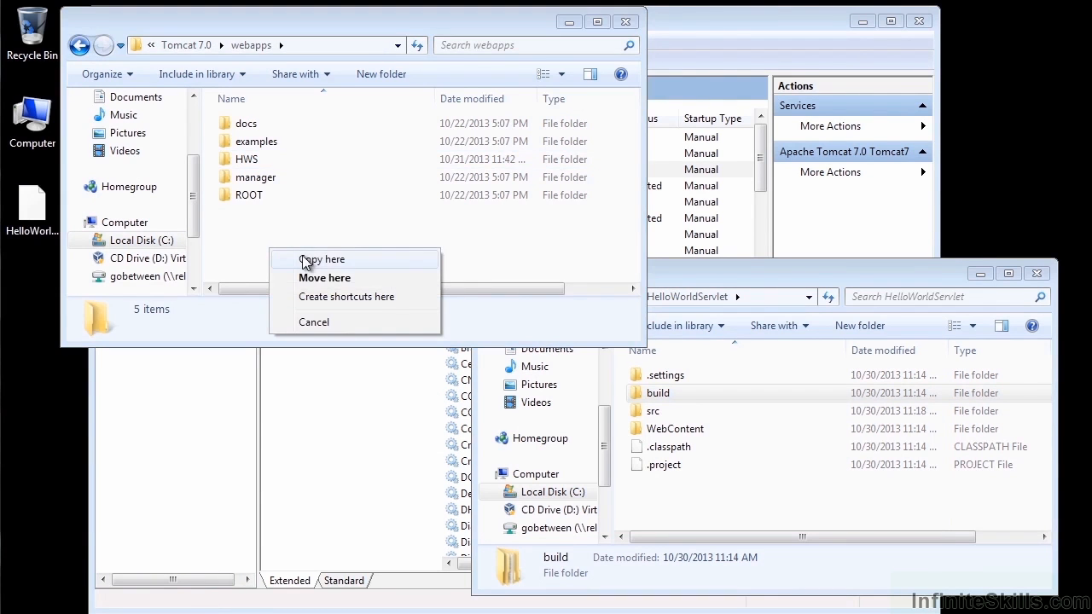
{"action": "left_click", "coordinate": [321, 260]}
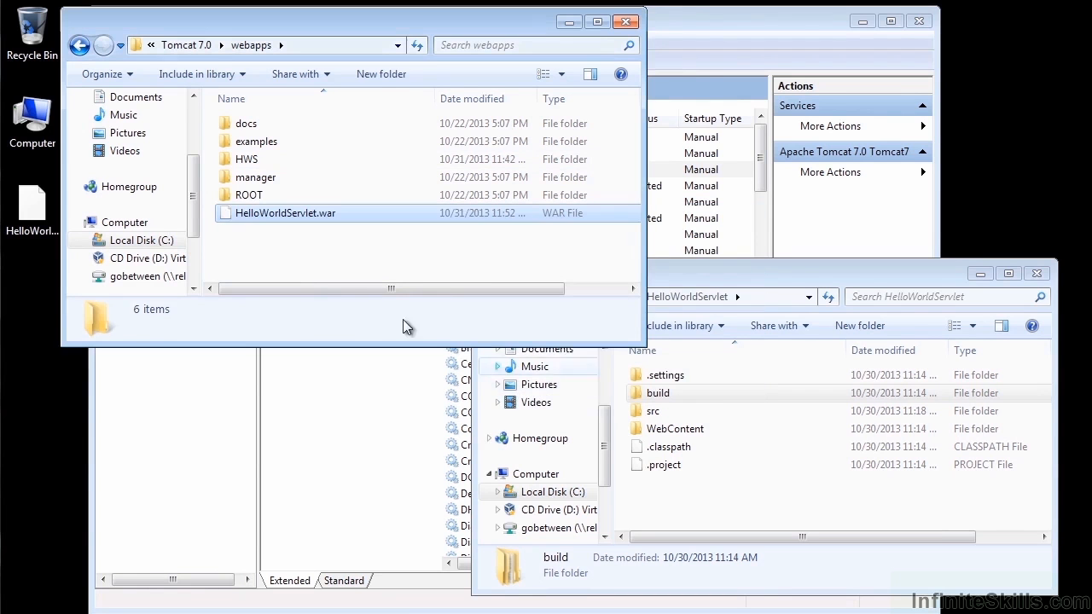
{"action": "mouse_move", "coordinate": [303, 222]}
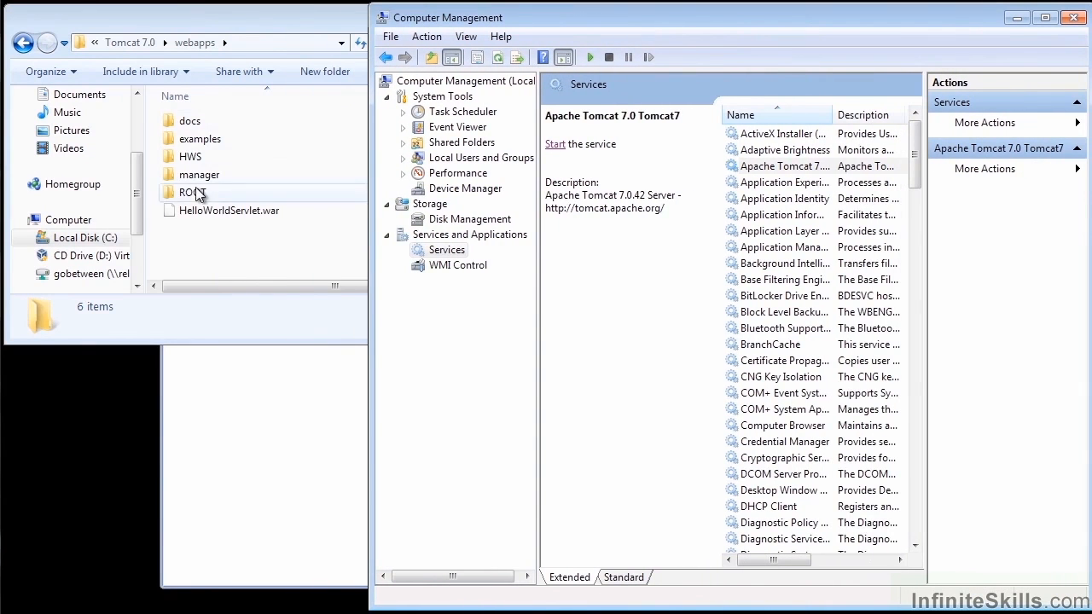
{"action": "mouse_move", "coordinate": [191, 157]}
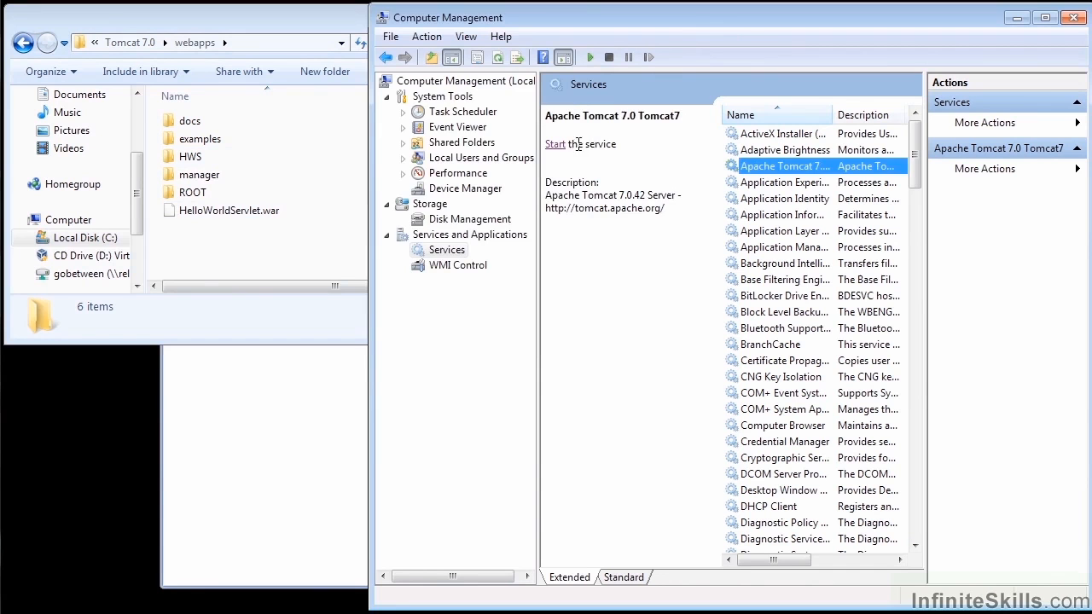
Start the Apache Tomcat 7.0 service so webapps unpacks a HelloWorldServlet folder.
{"action": "left_click", "coordinate": [555, 143]}
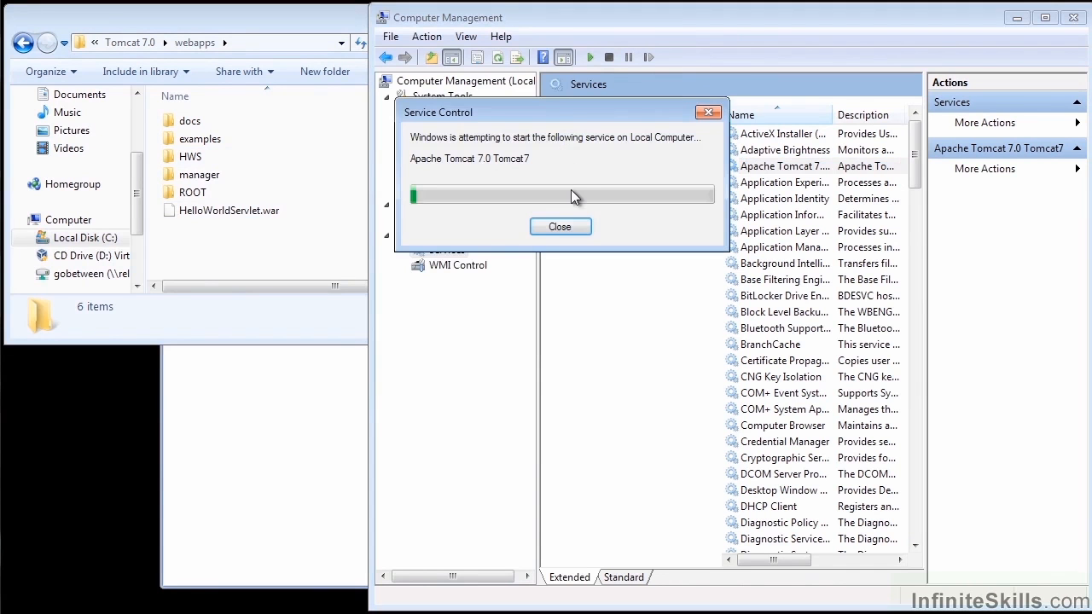
{"action": "left_click", "coordinate": [559, 225]}
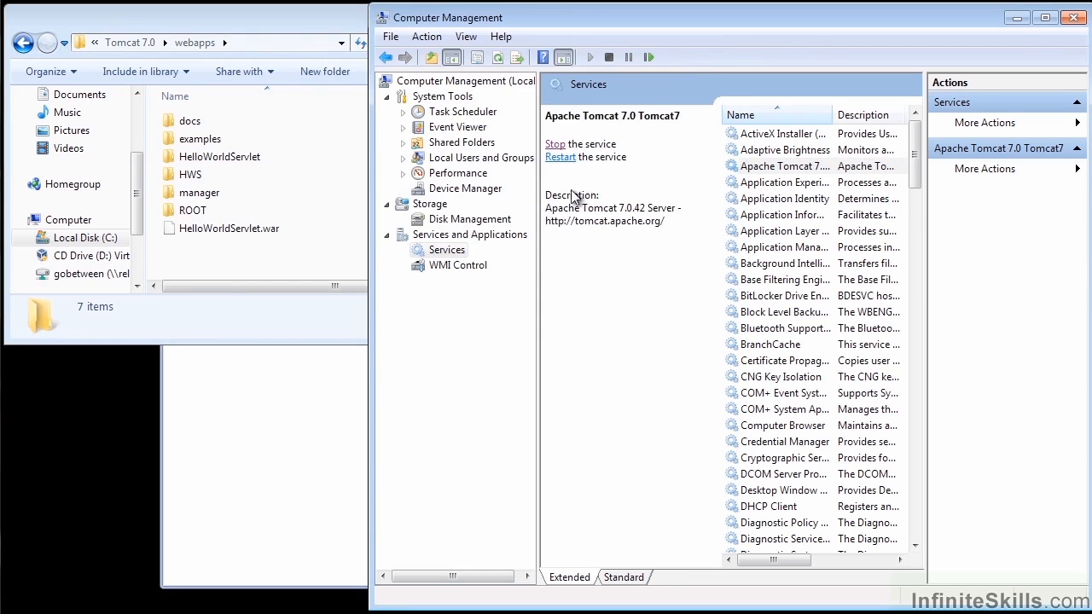
{"action": "left_click", "coordinate": [219, 157]}
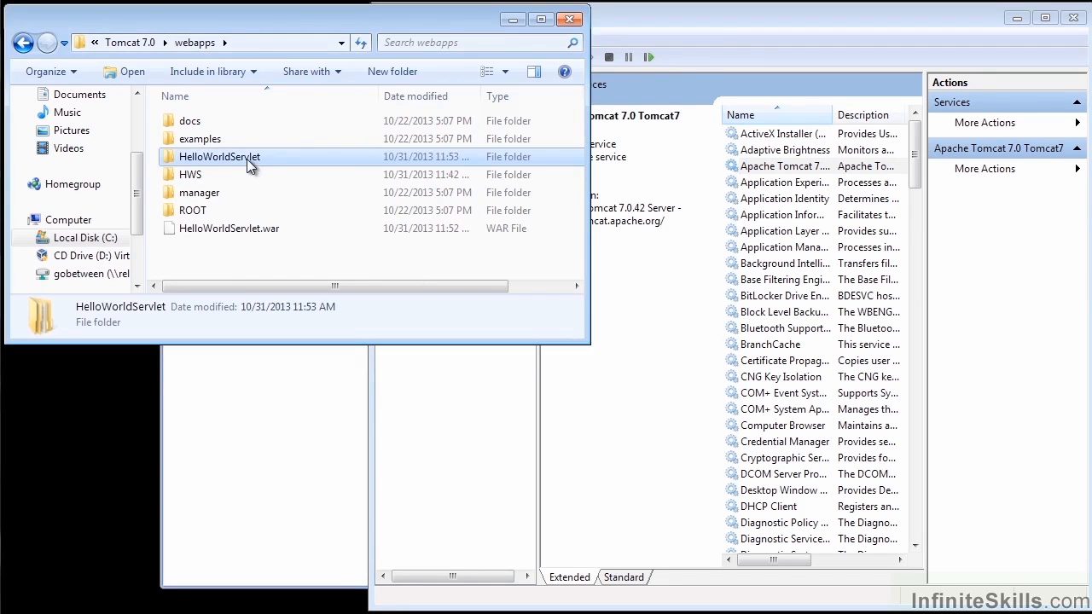
{"action": "double_click", "coordinate": [218, 157]}
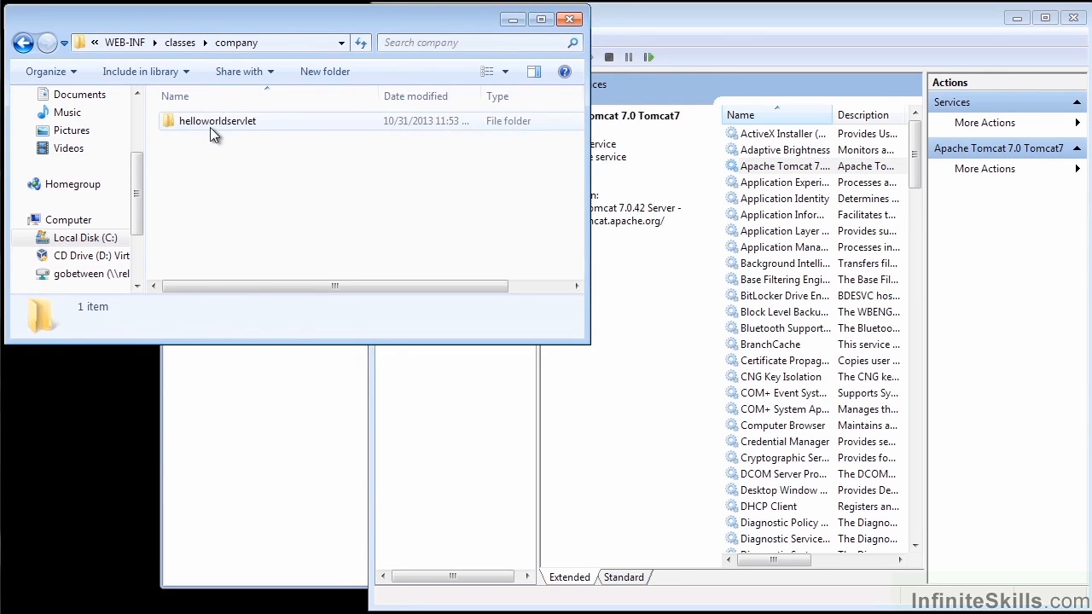
{"action": "double_click", "coordinate": [217, 119]}
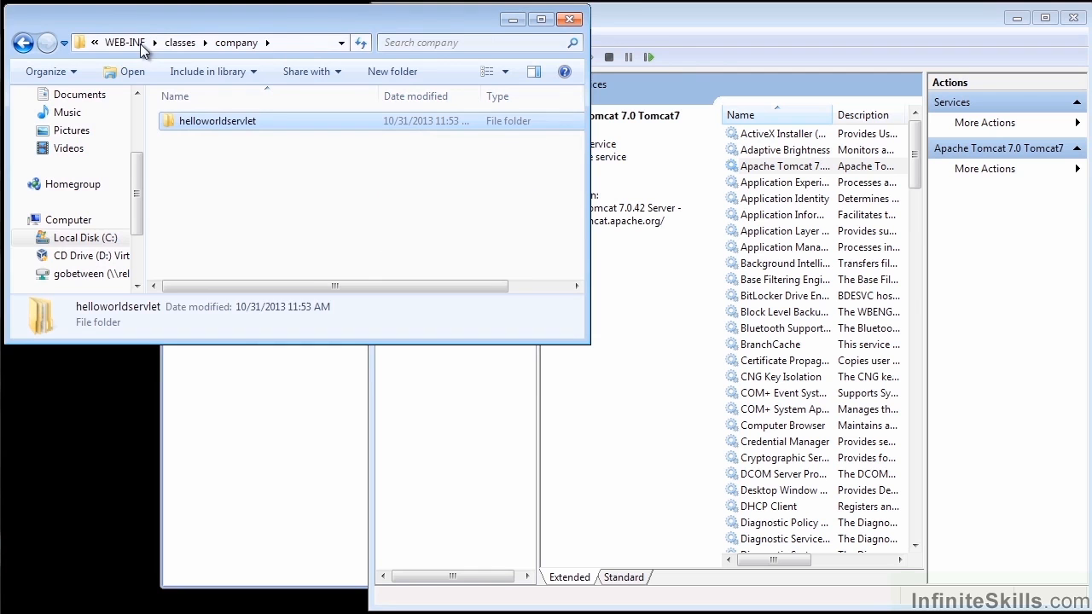
{"action": "left_click", "coordinate": [125, 41]}
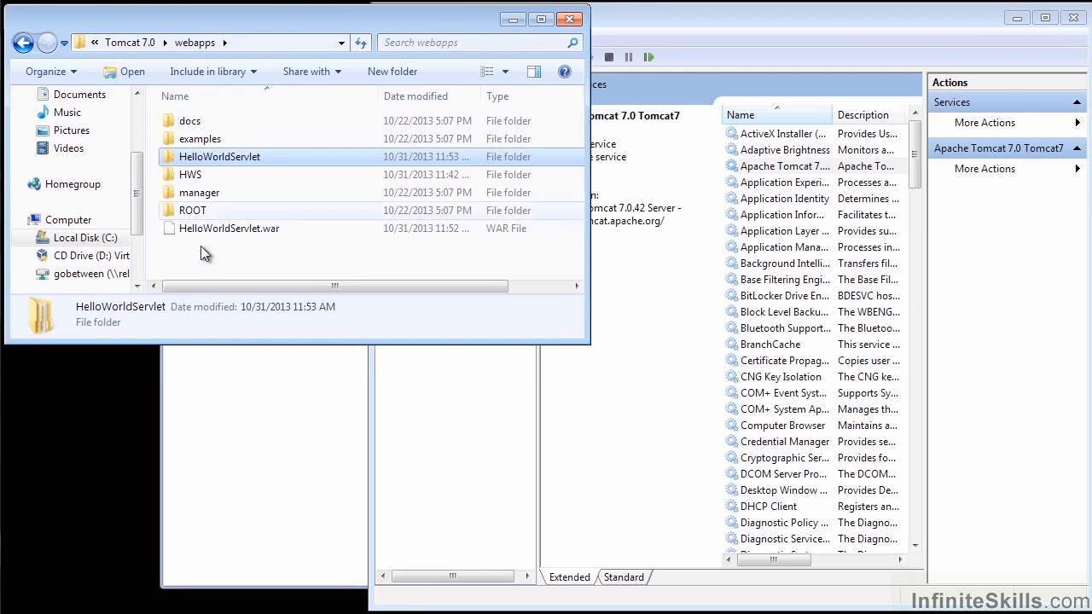
{"action": "left_click", "coordinate": [229, 228]}
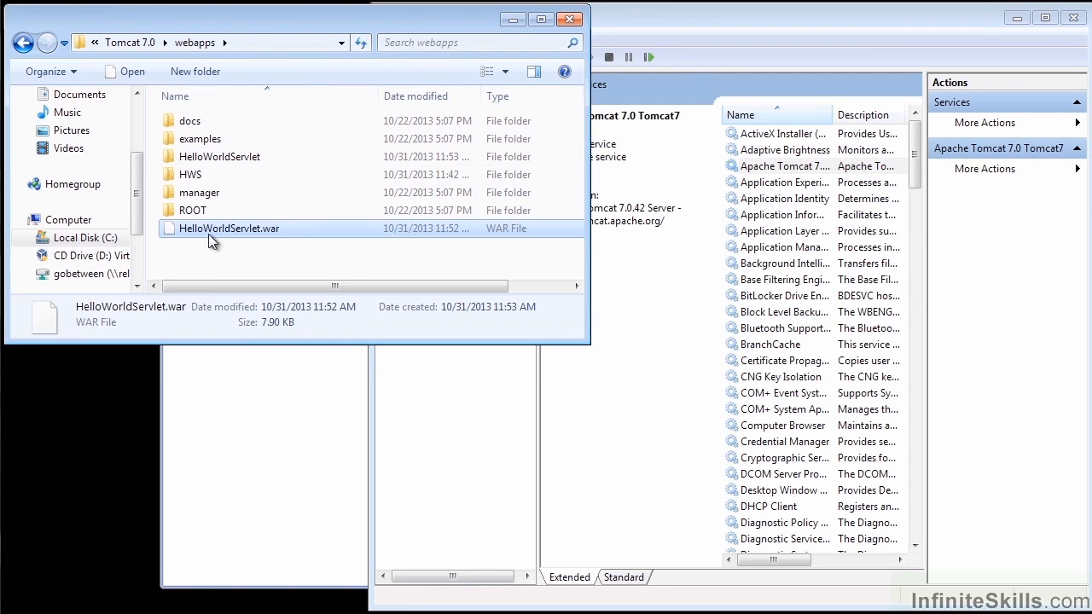
{"action": "left_click", "coordinate": [189, 174]}
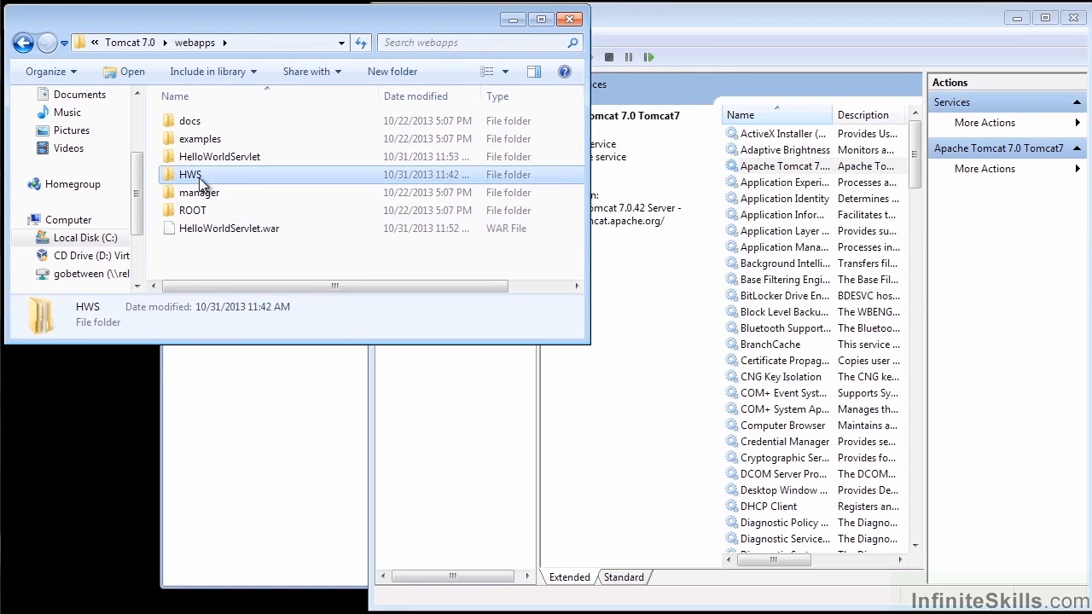
{"action": "left_click", "coordinate": [208, 255]}
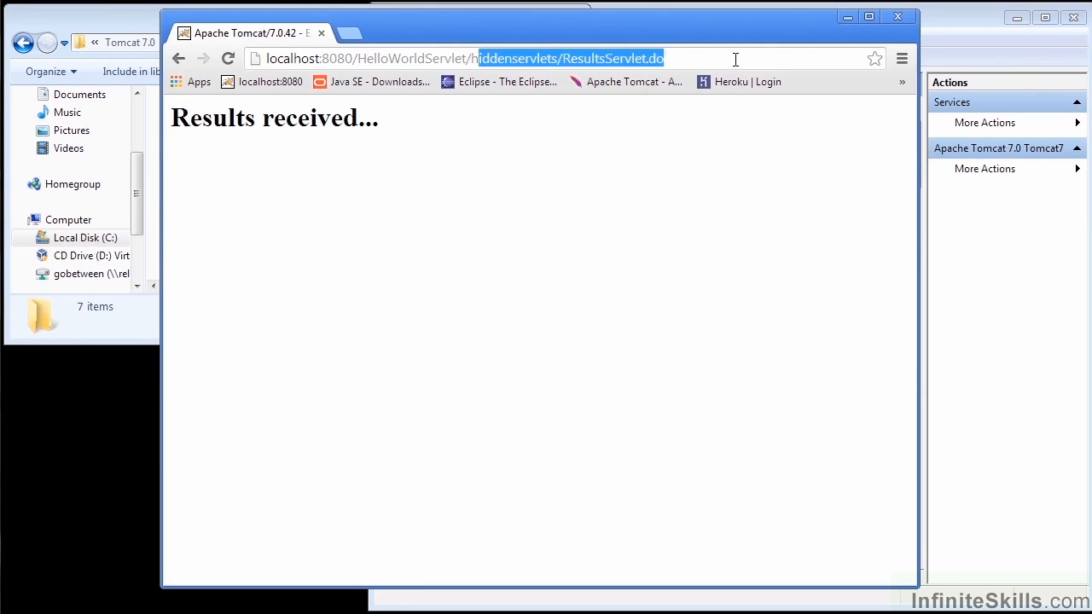
Load localhost:8080/HelloWorldServlet/hiddenservlets/ResultsServlet.do in Chrome.
{"action": "left_click", "coordinate": [699, 58]}
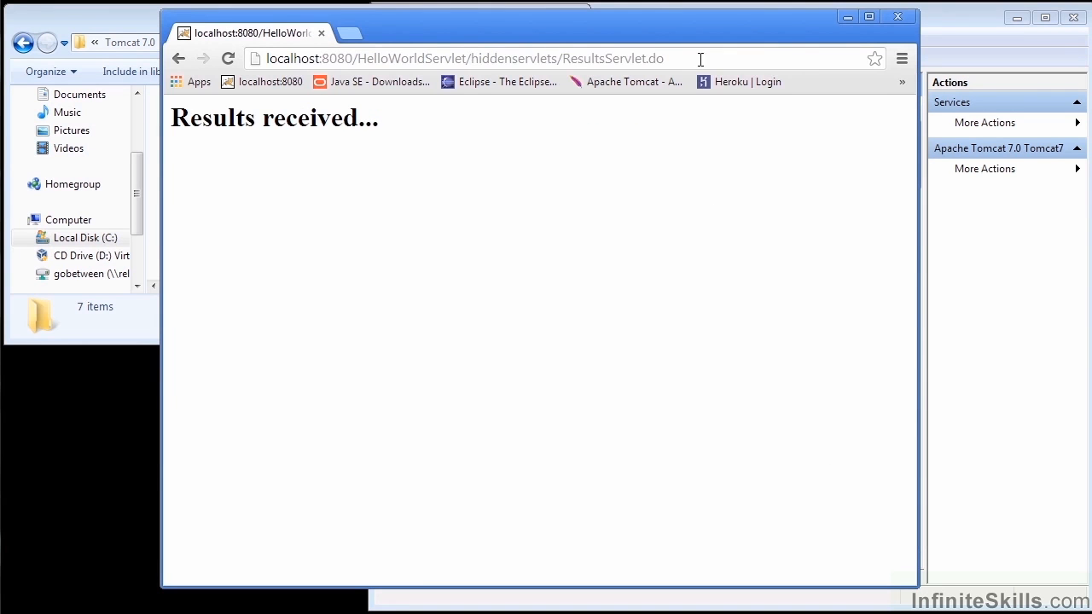